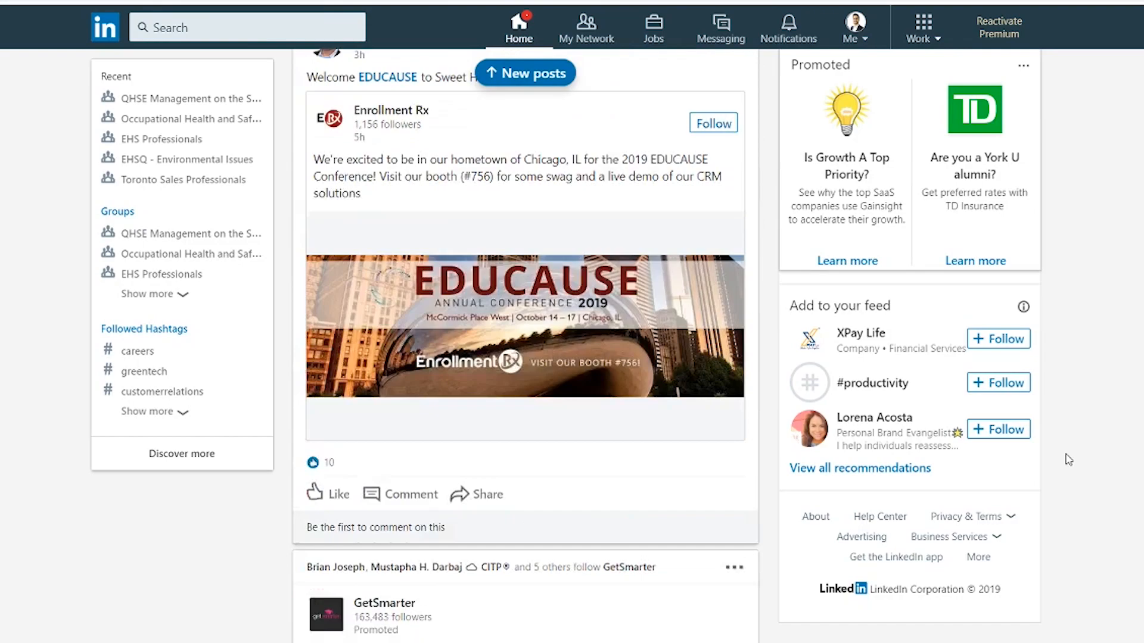
Scroll to view the Cisco banner and its dark navy colour 02273a
scroll("down", 3)
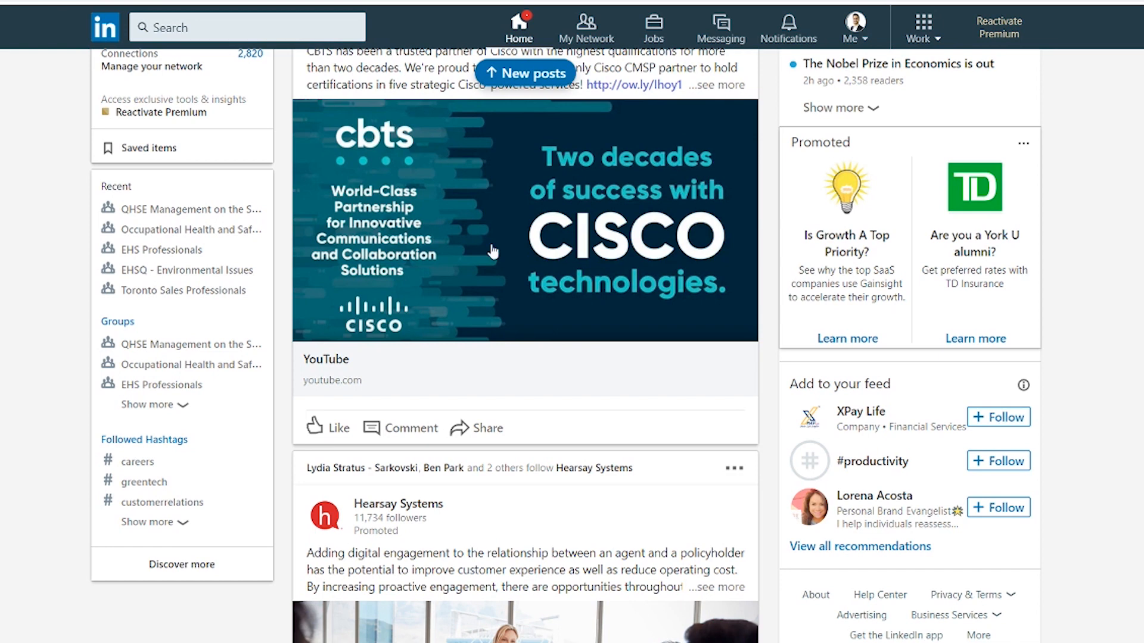
mouse_move(493, 347)
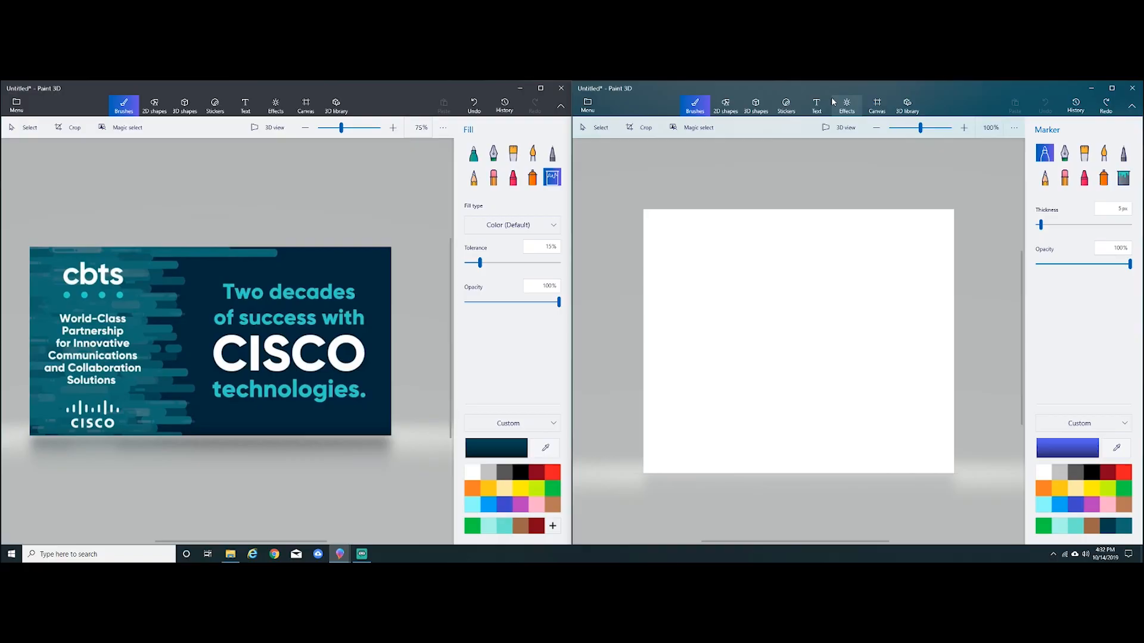
mouse_move(816, 102)
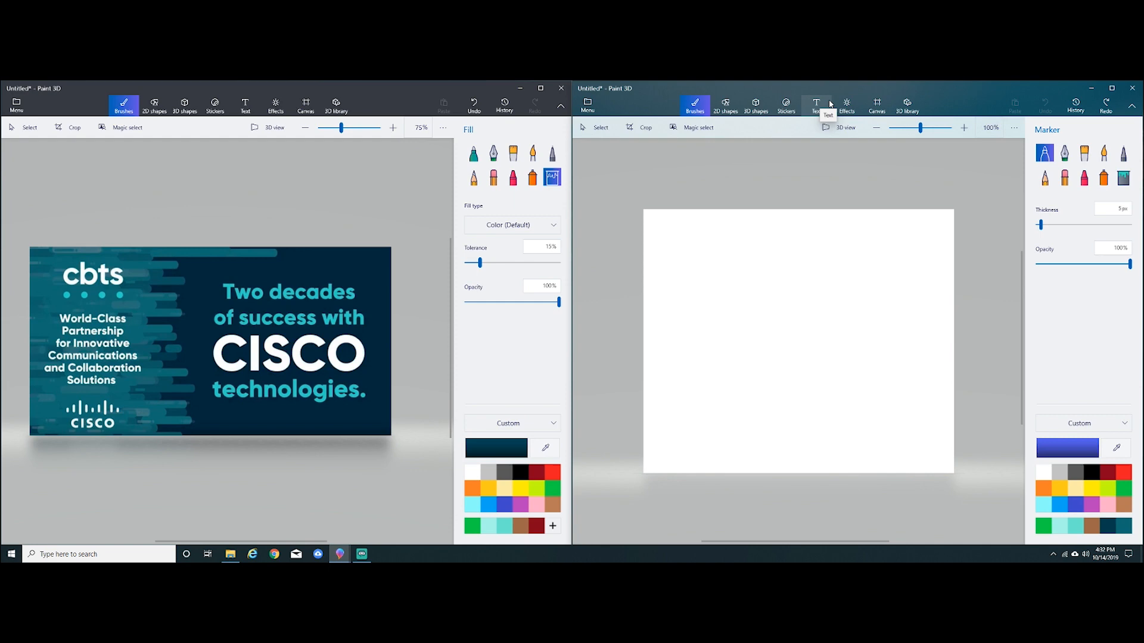
mouse_move(645, 312)
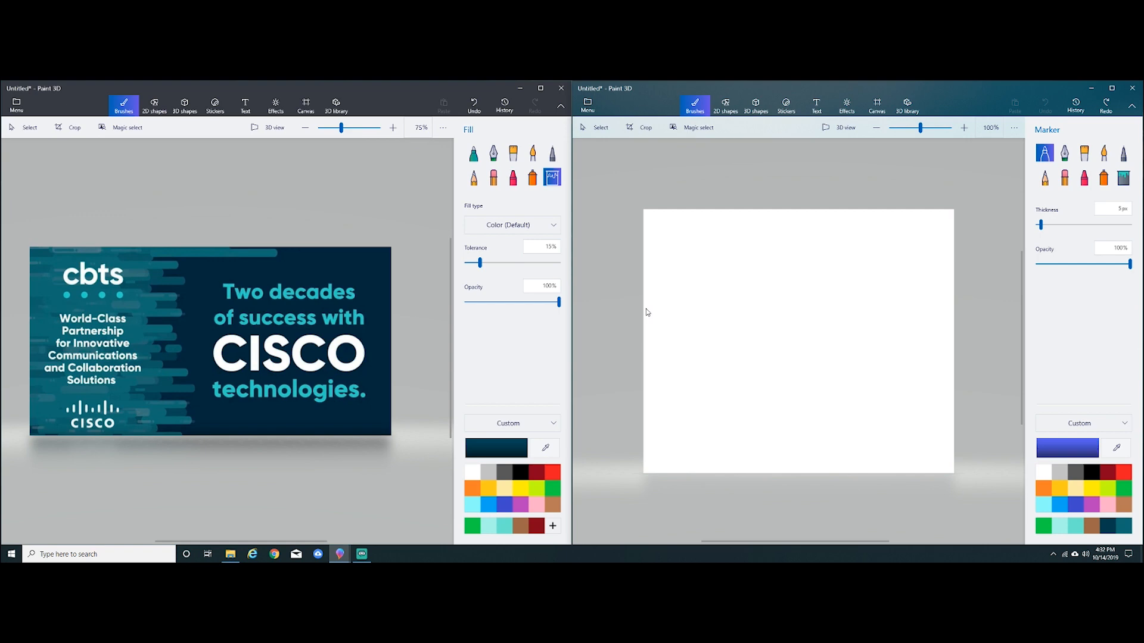
mouse_move(945, 379)
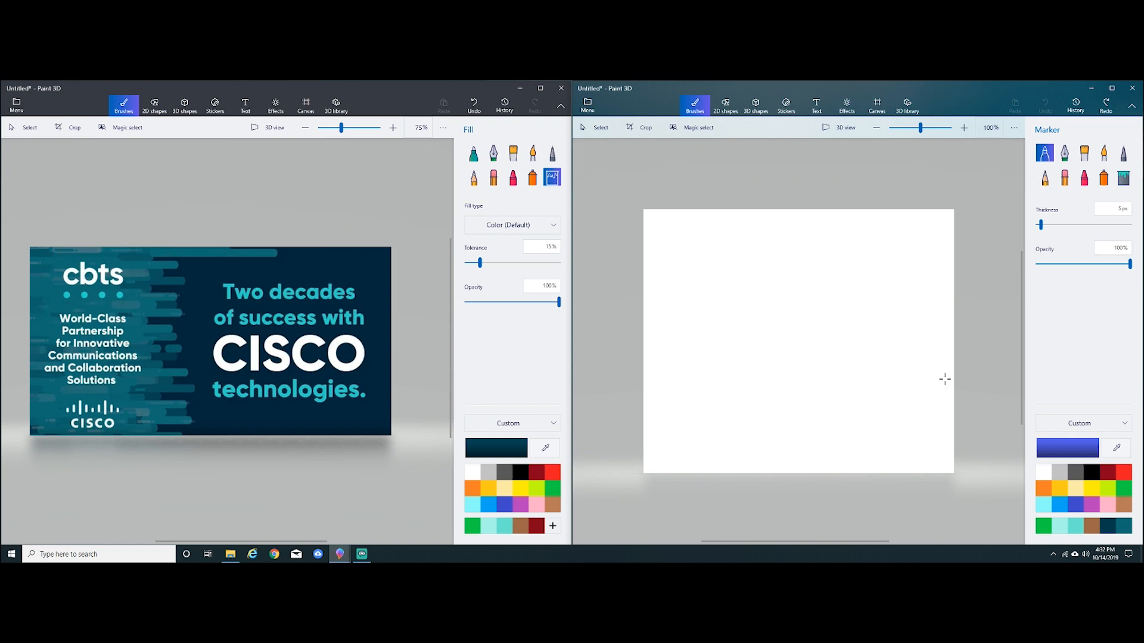
mouse_move(613, 355)
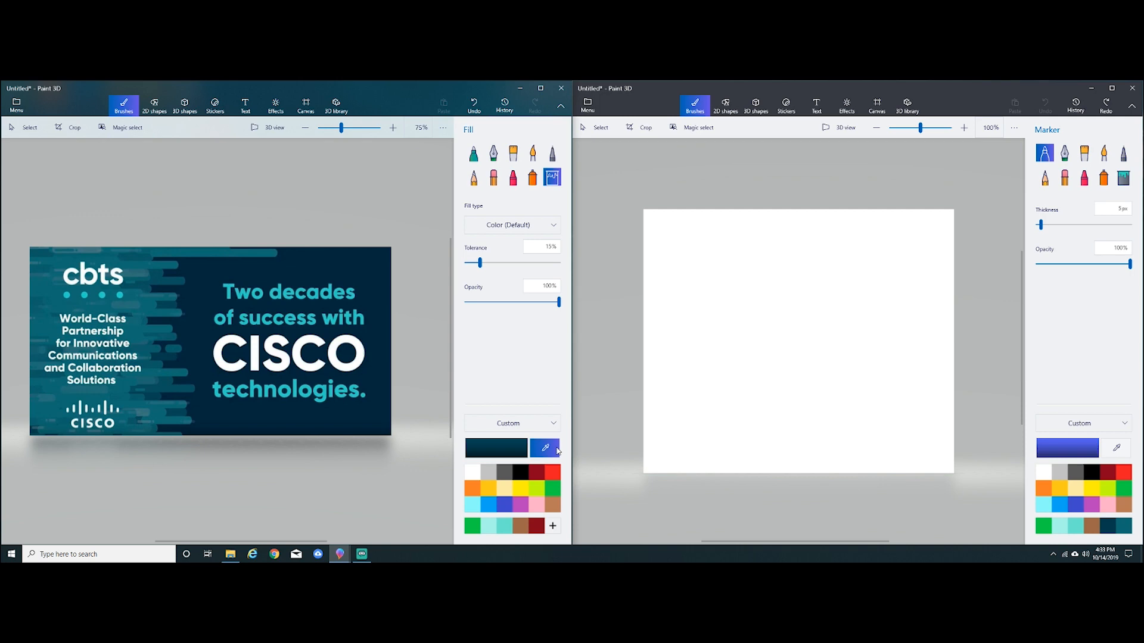
Copy the banner's navy hex 02273a and fill the blank canvas with it
left_click(545, 448)
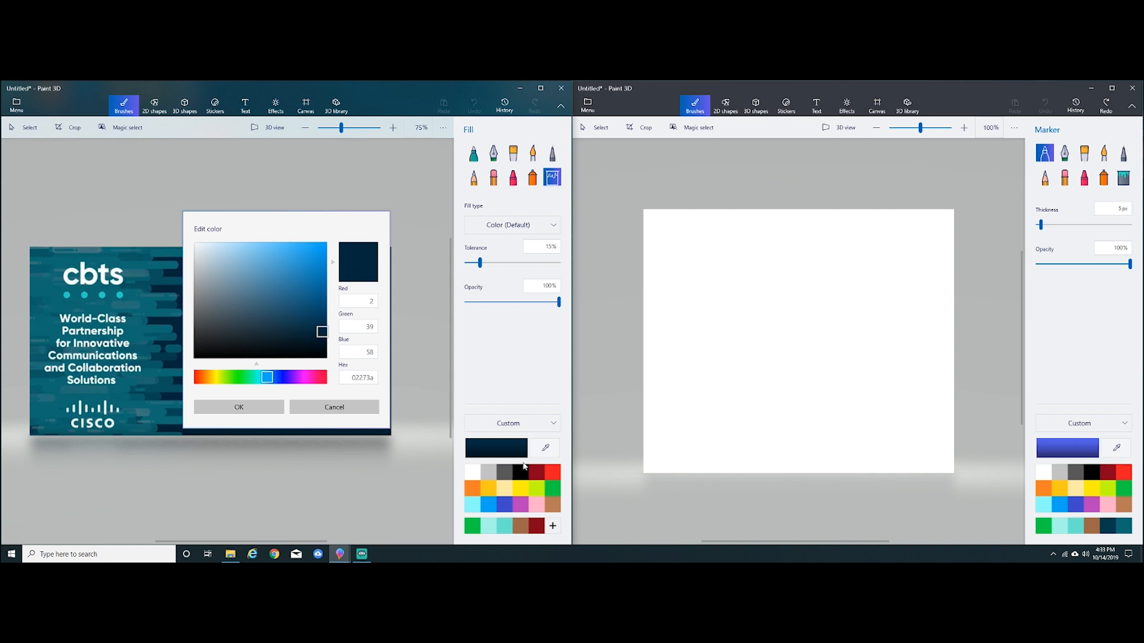
triple_click(358, 377)
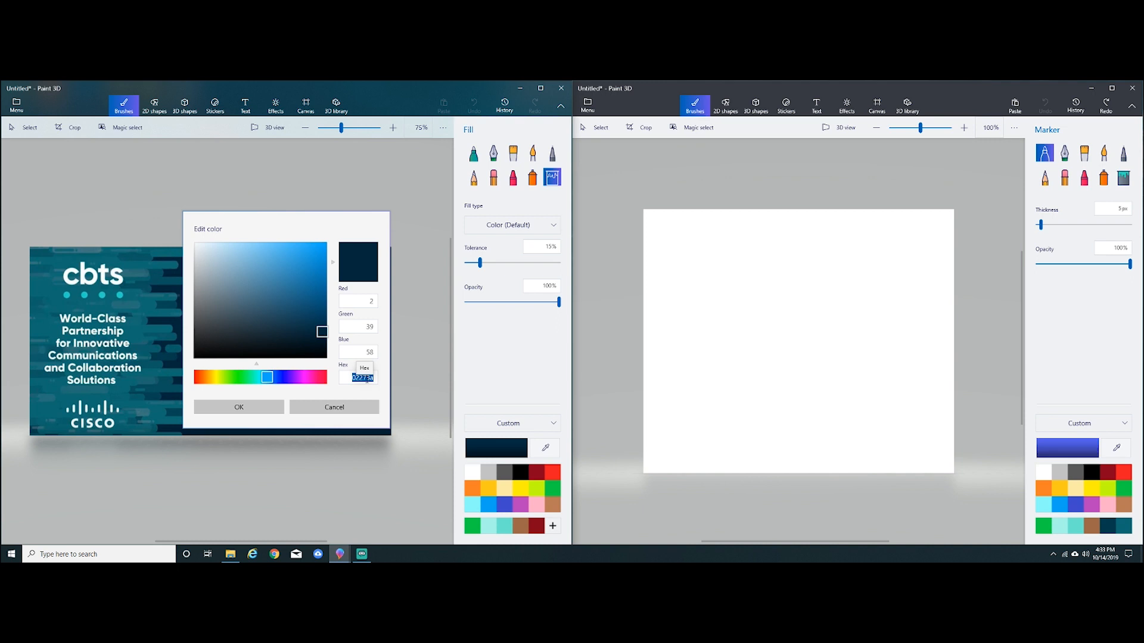
left_click(1123, 178)
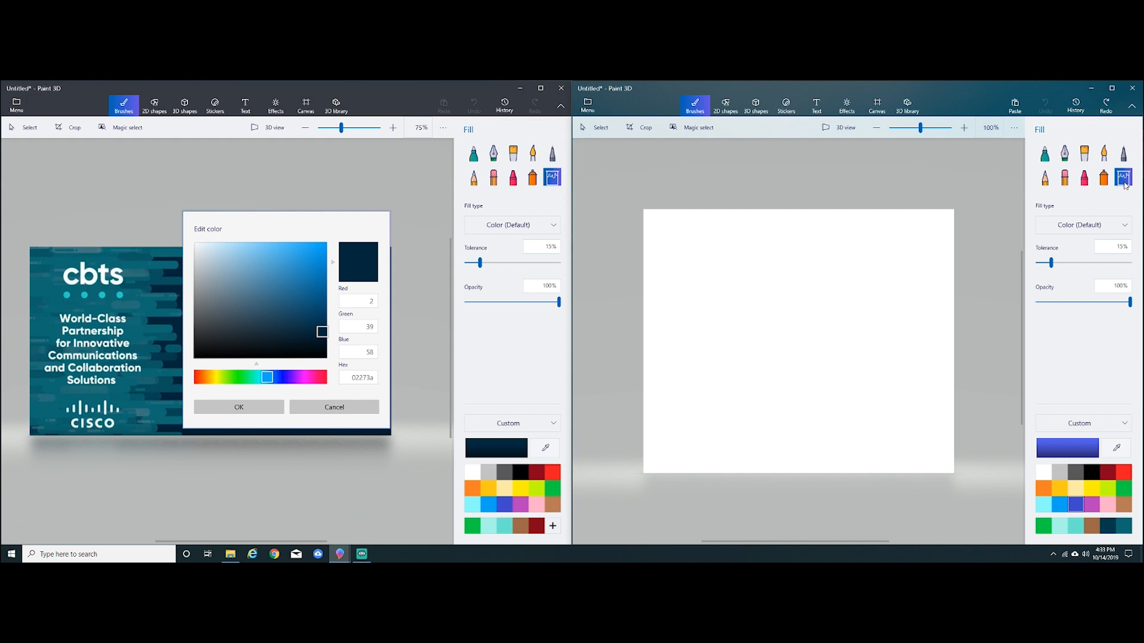
left_click(1066, 447)
type("02273a")
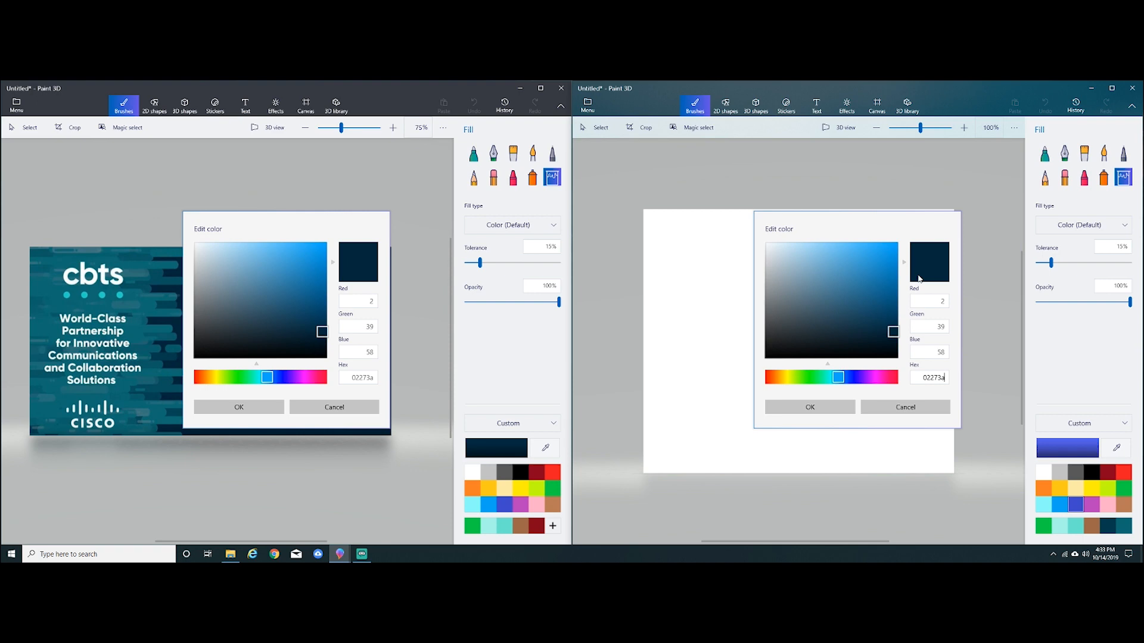
left_click(809, 407)
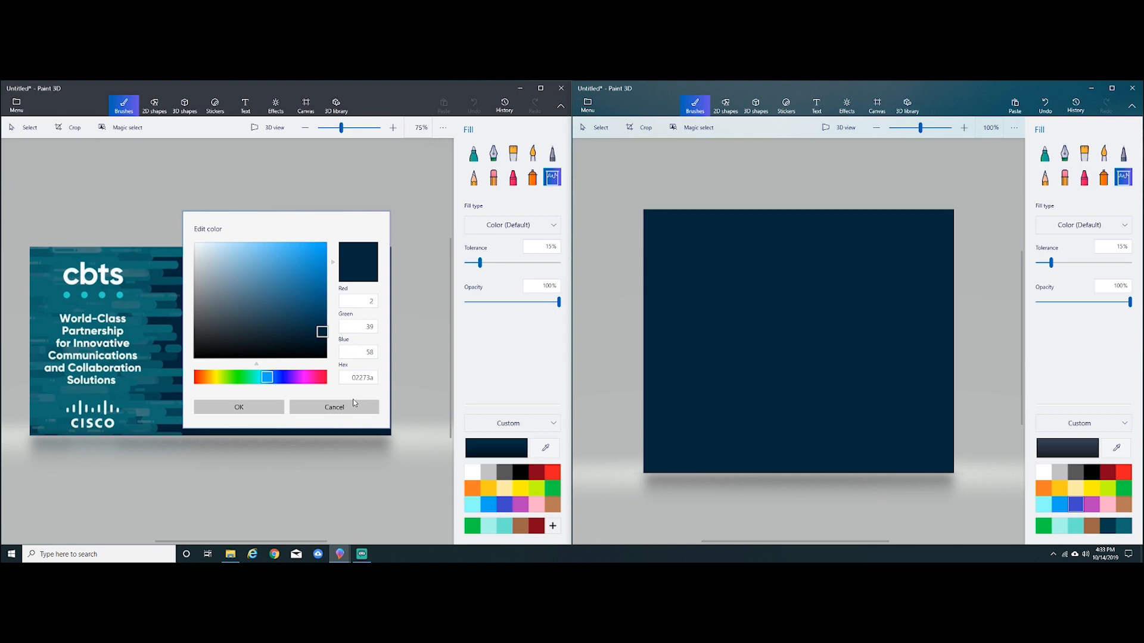
left_click(334, 407)
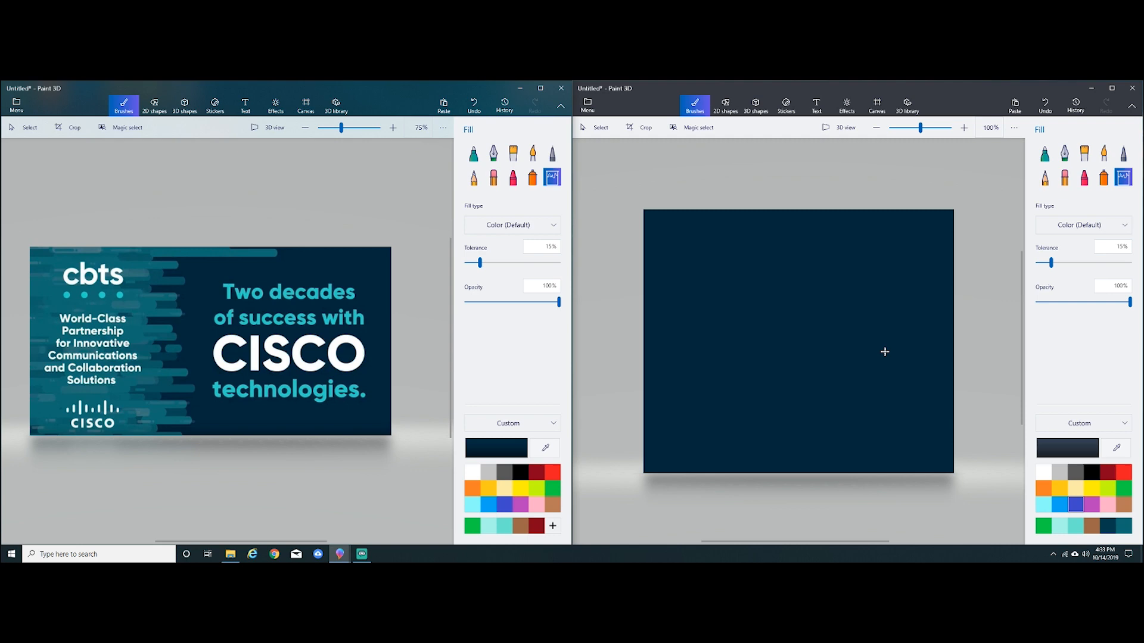
Choose the rounded square shape and give it a custom teal fill
left_click(545, 448)
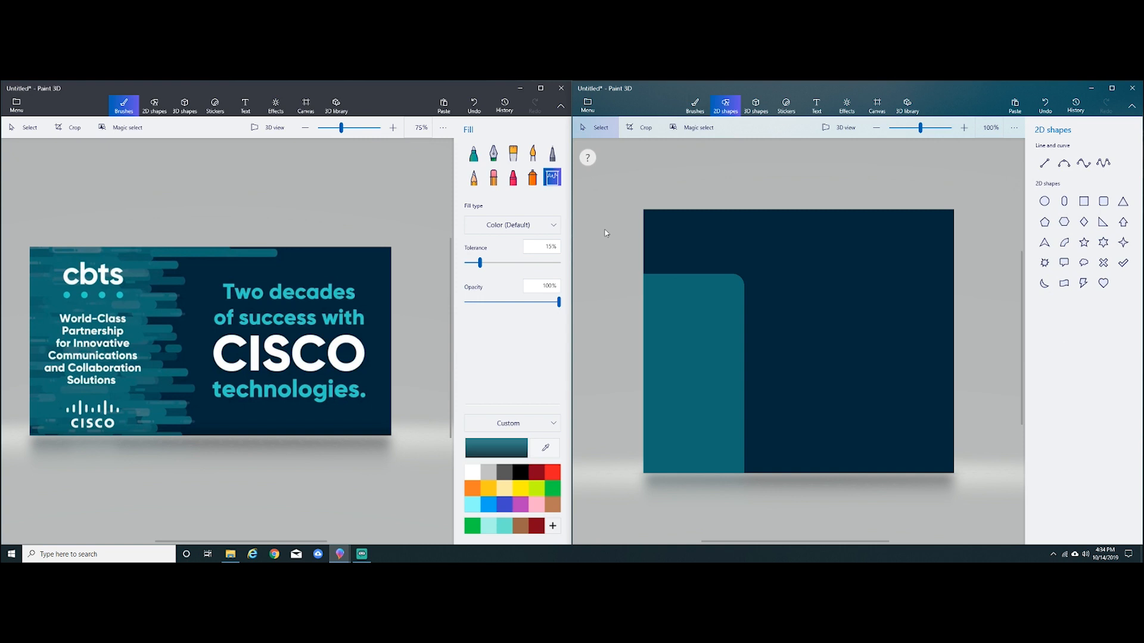
left_click(546, 448)
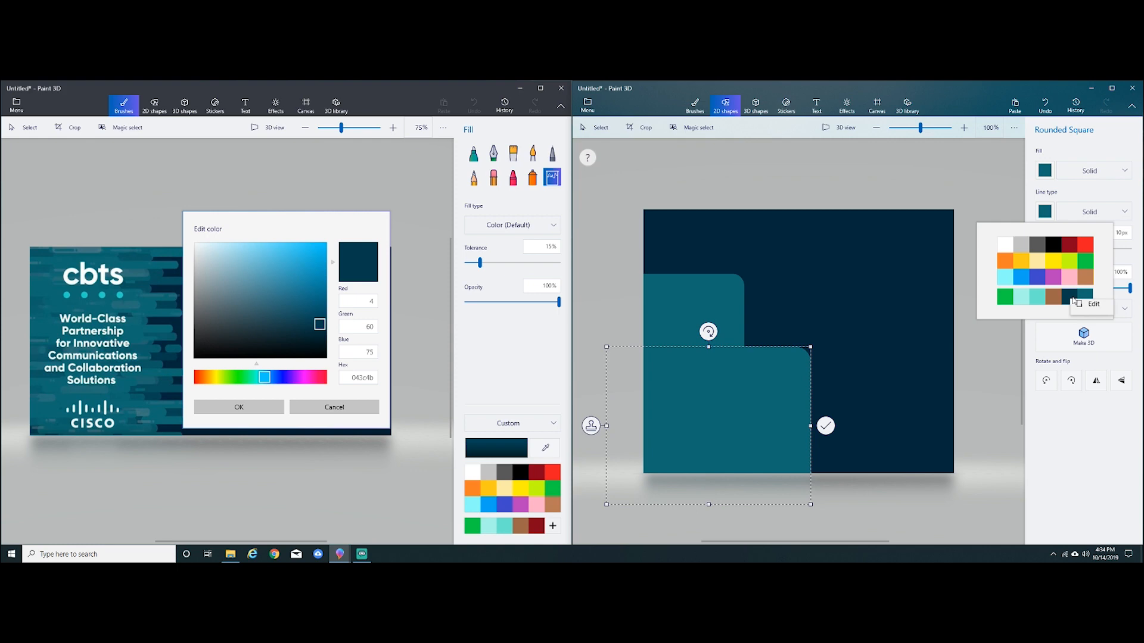
left_click(1007, 297)
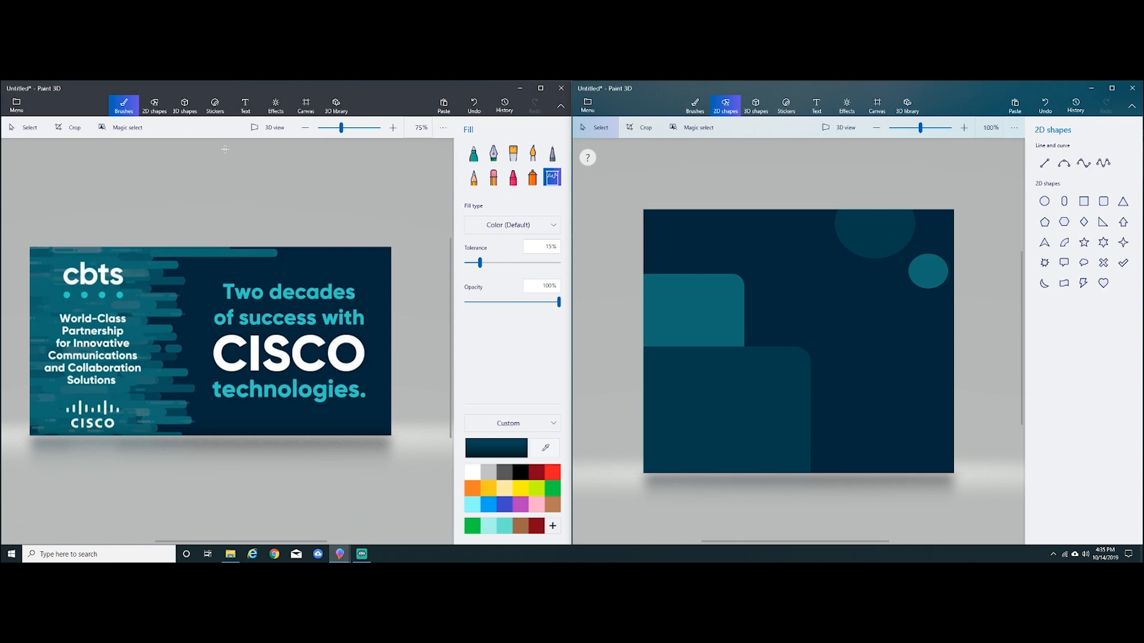
Sample the banner heading's teal and apply it as bold title text colour
left_click(504, 503)
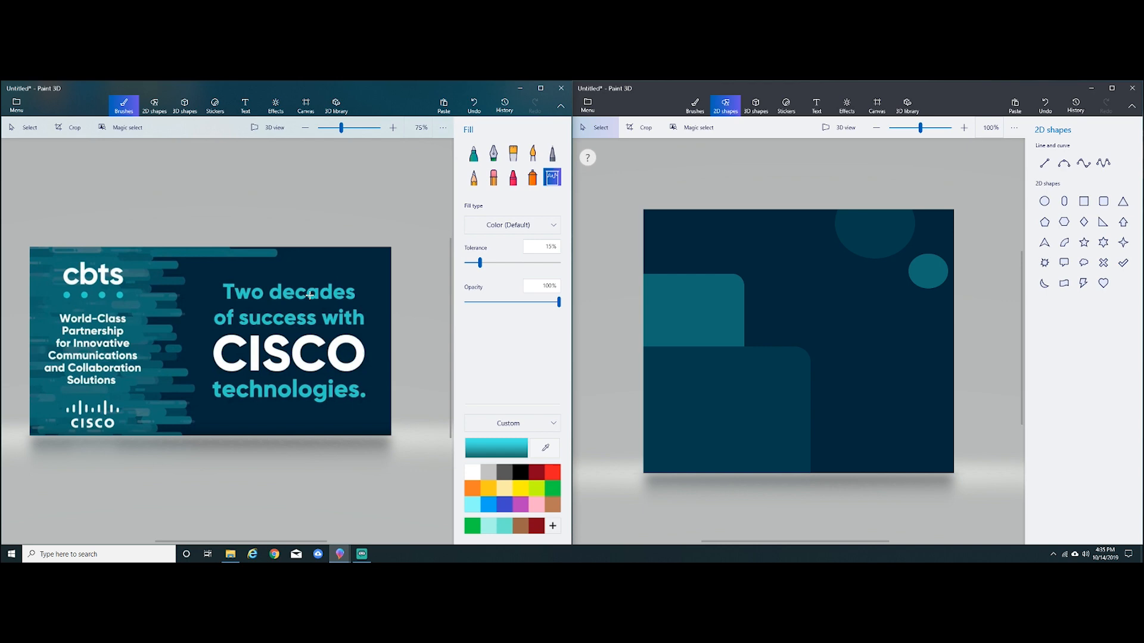
left_click(816, 105)
type("Professional Resume Writer")
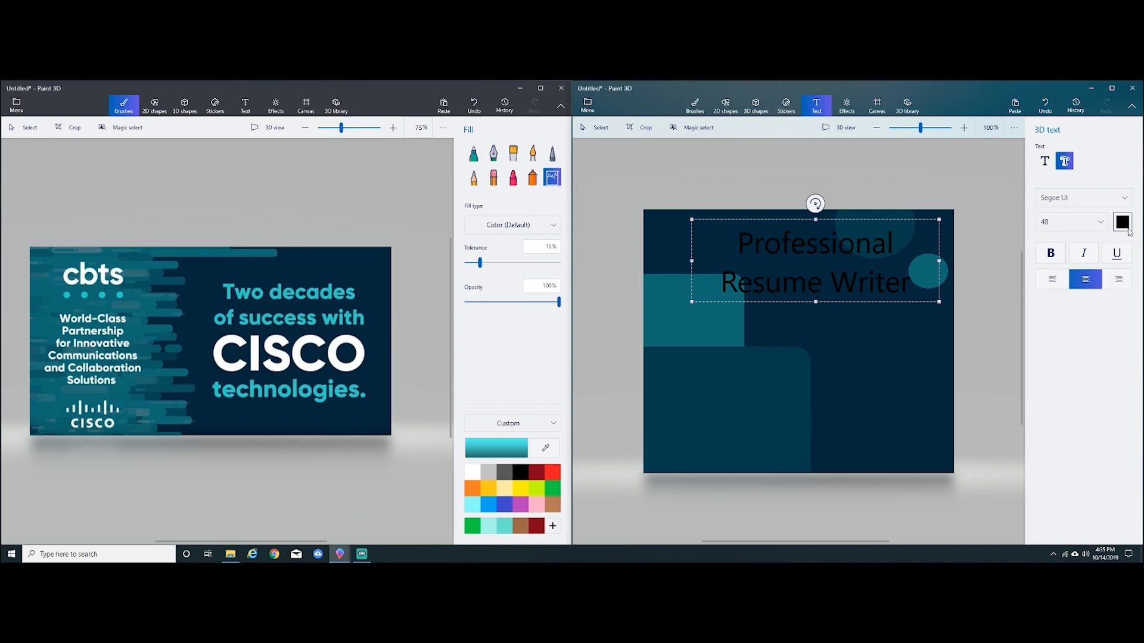
left_click(1122, 222)
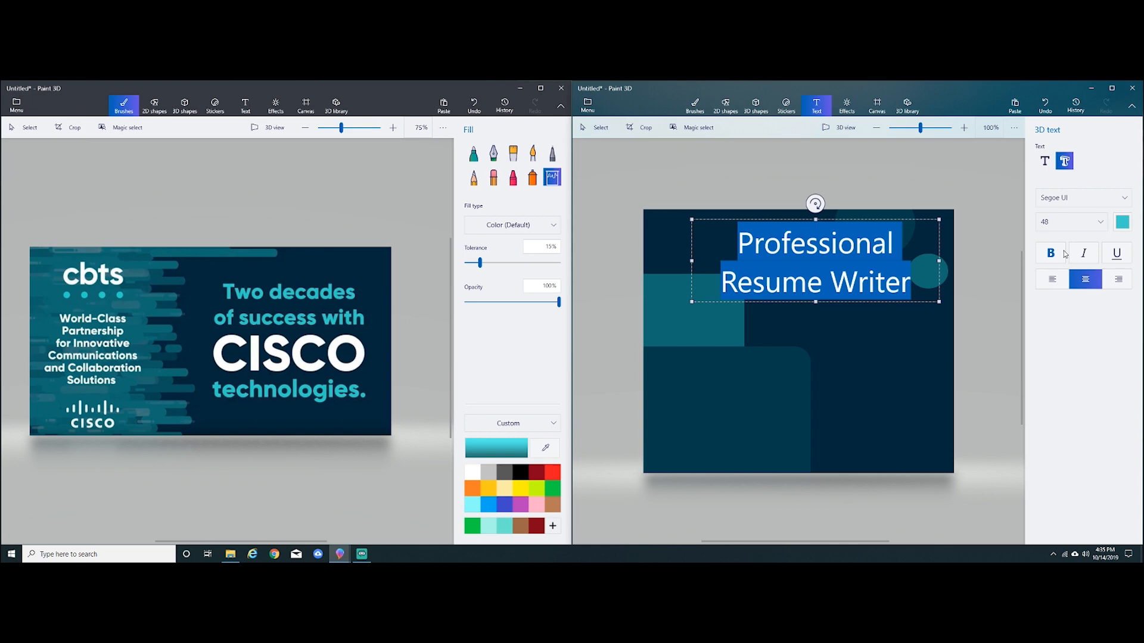
left_click(1050, 253)
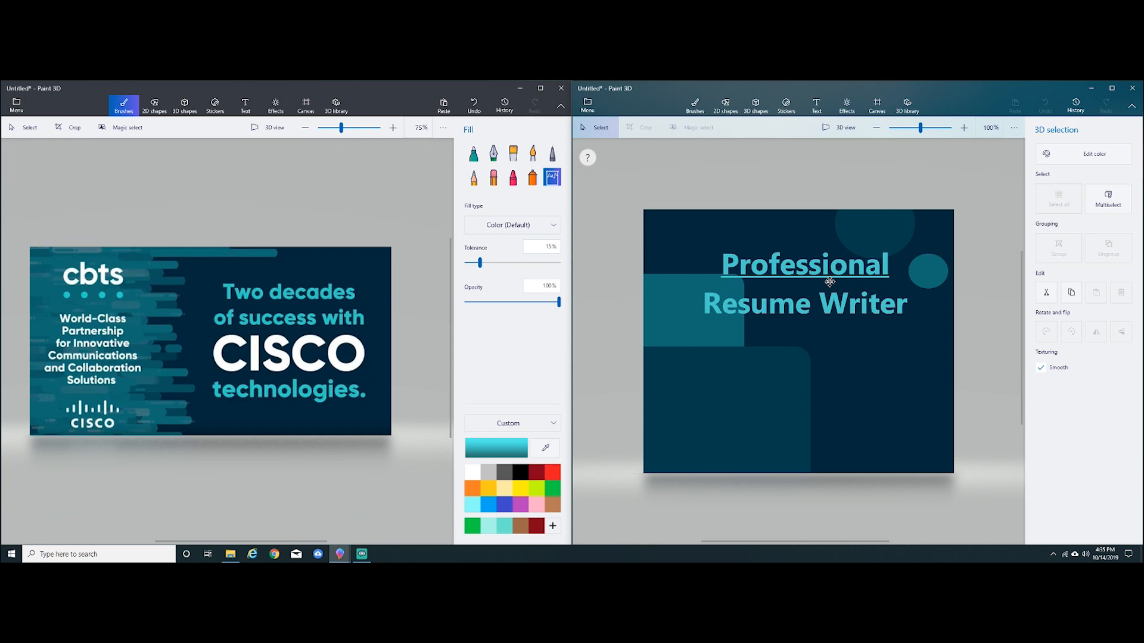
left_click(805, 283)
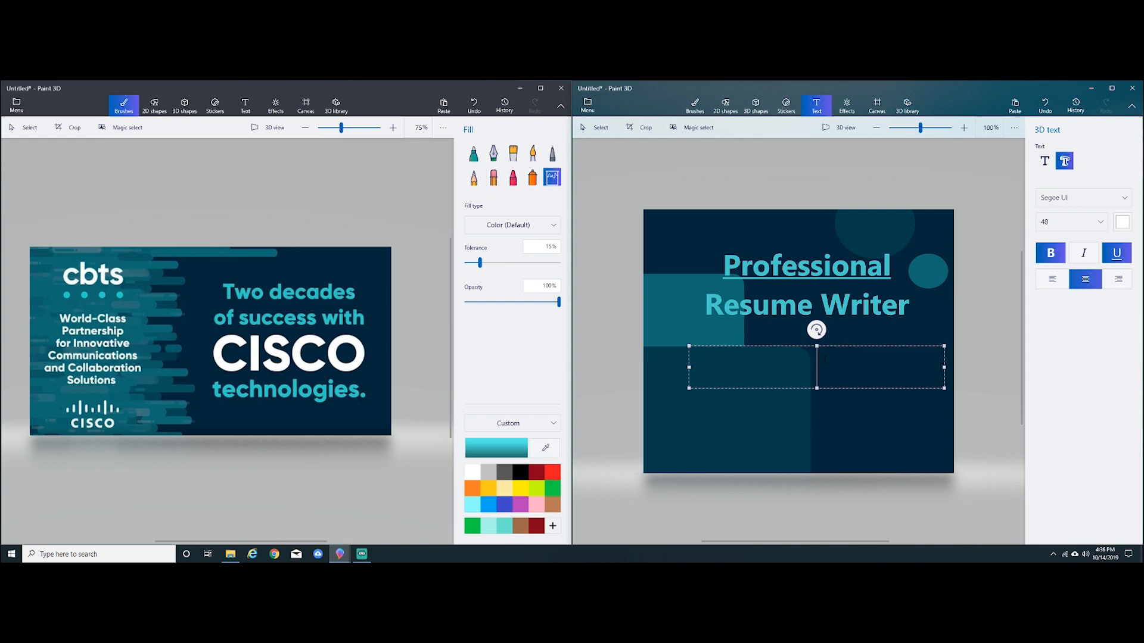
Type the bullets 'Get a better job!', 'Make More Money!', 'Get Promotred' at smaller size
type("*Get a better job!")
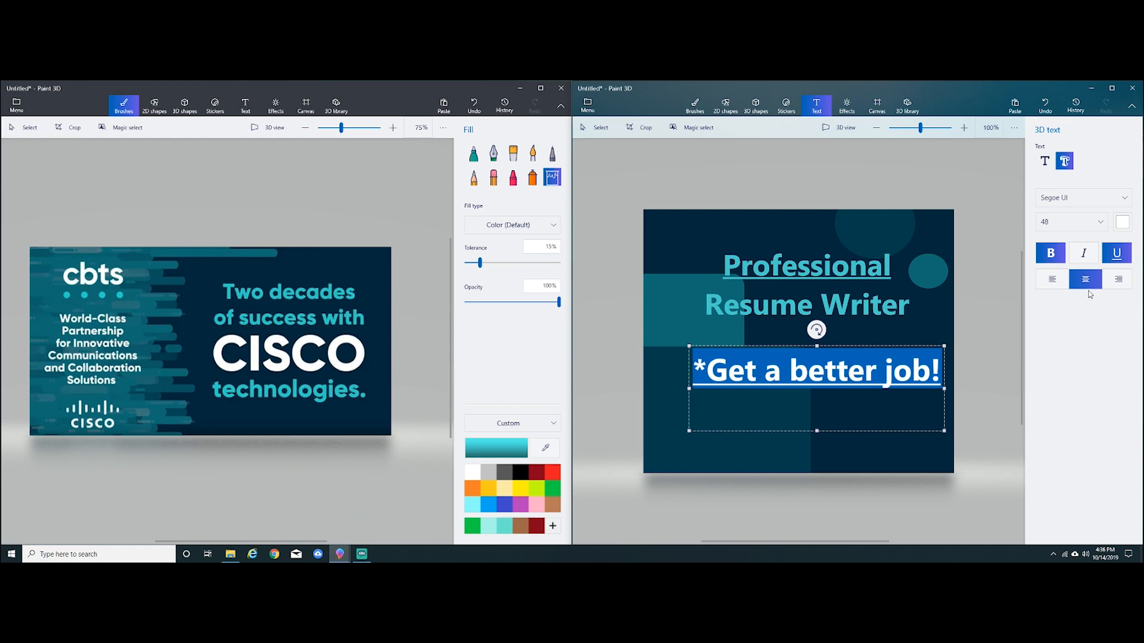
type("*Make")
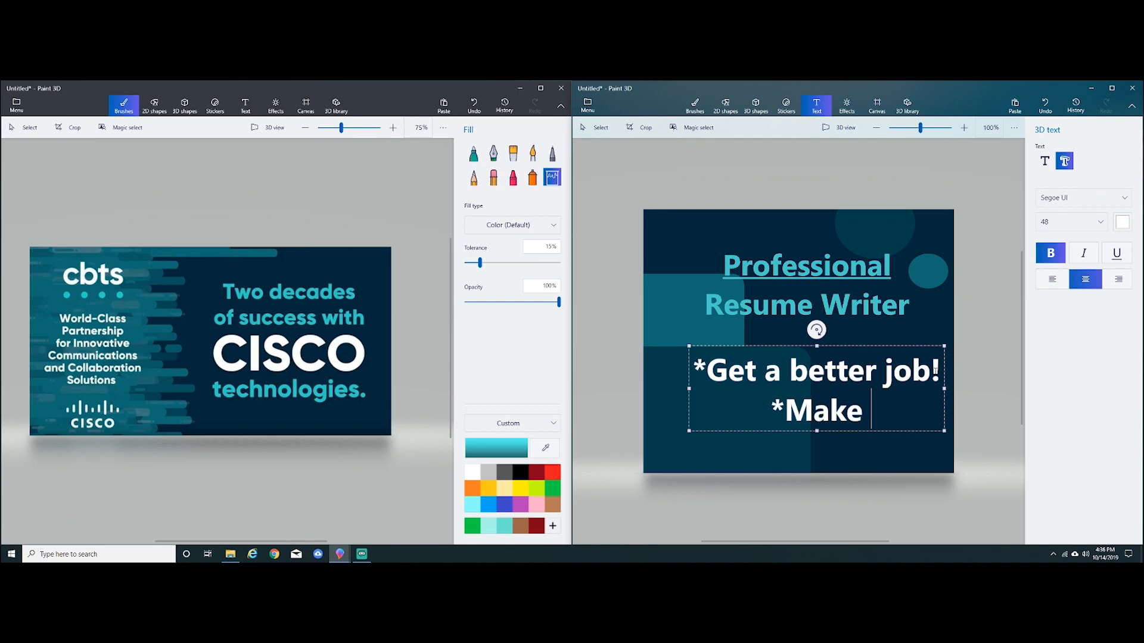
type("More Money!")
left_click(817, 370)
type("B")
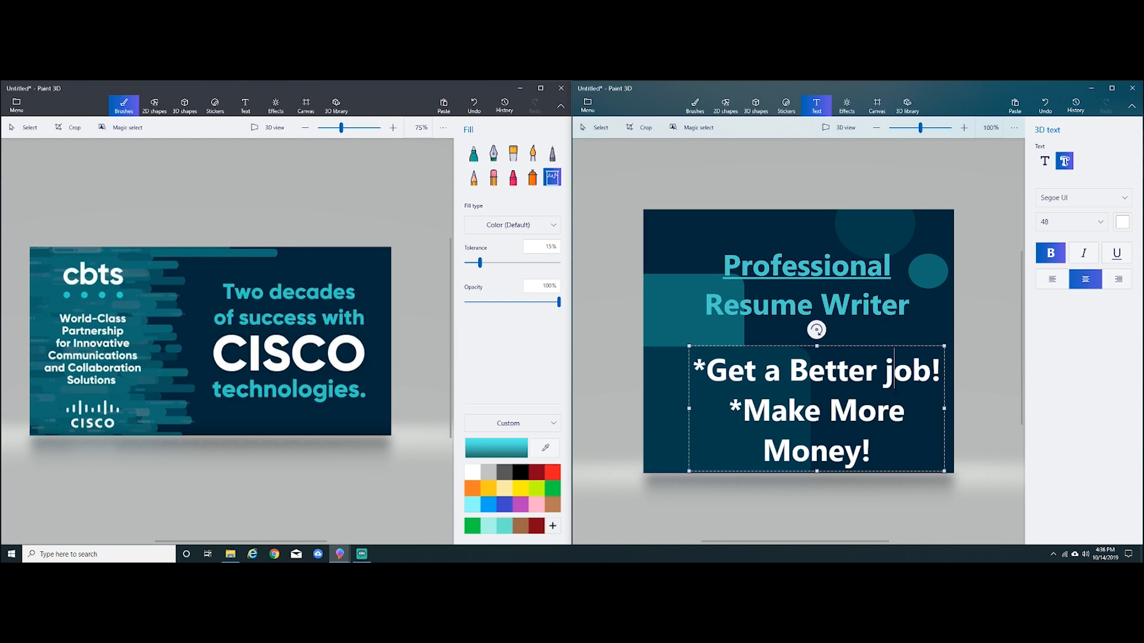
left_click(1067, 221)
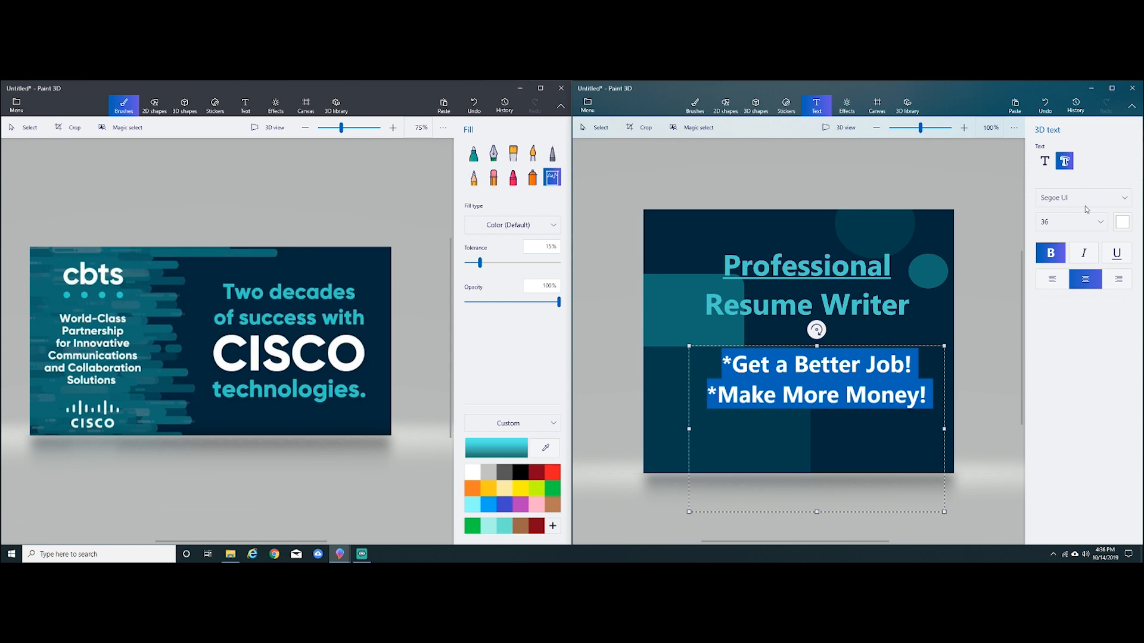
type("*Get Promotred!")
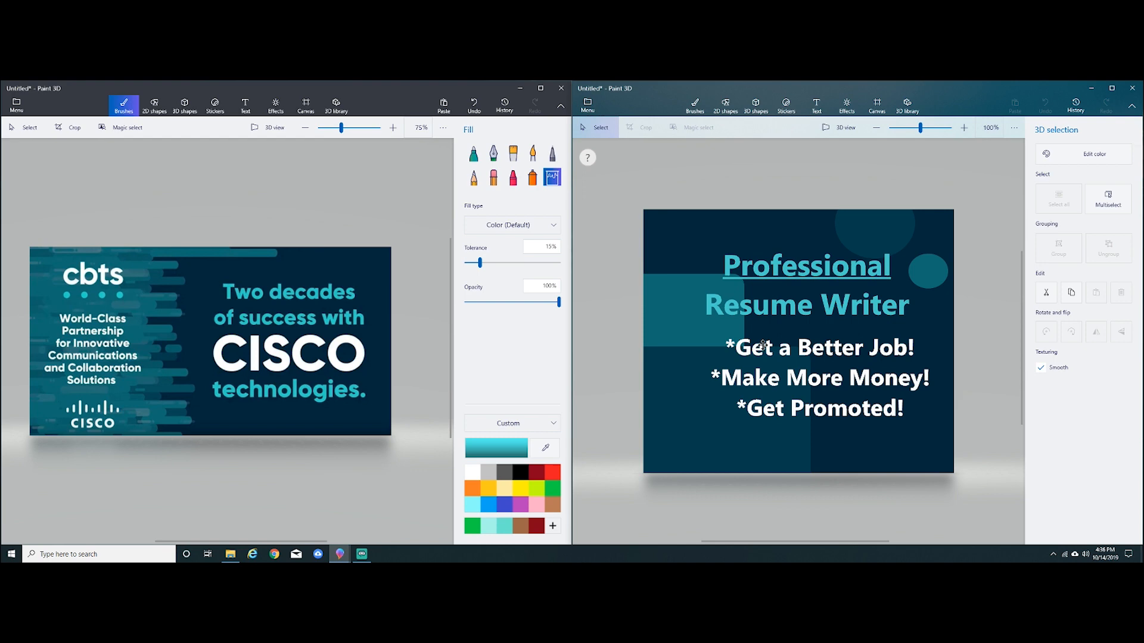
left_click(815, 105)
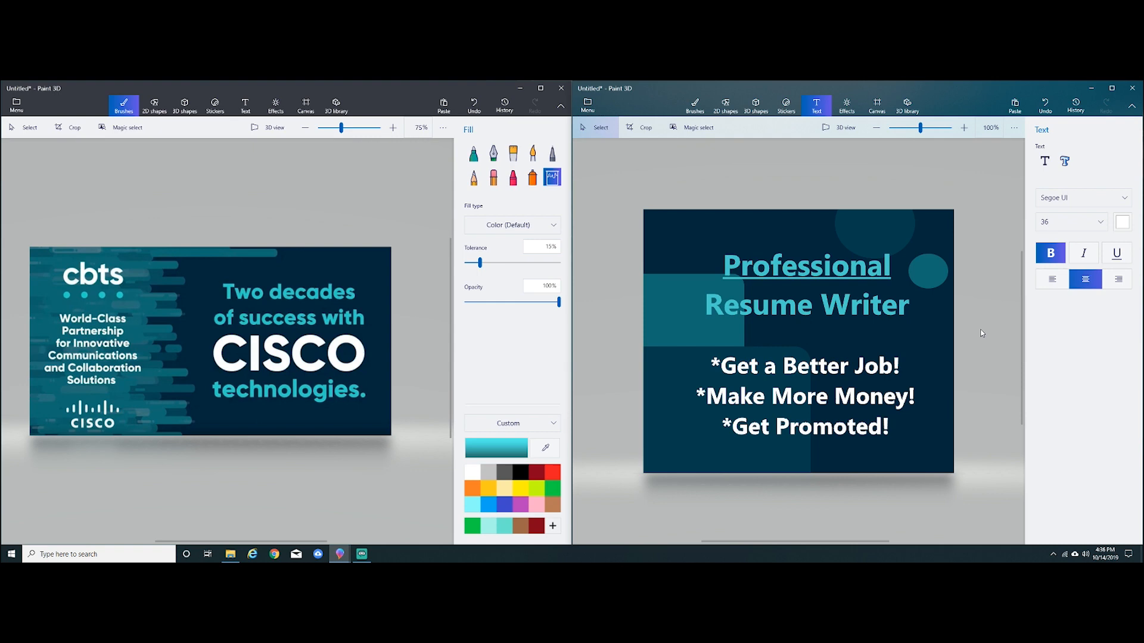